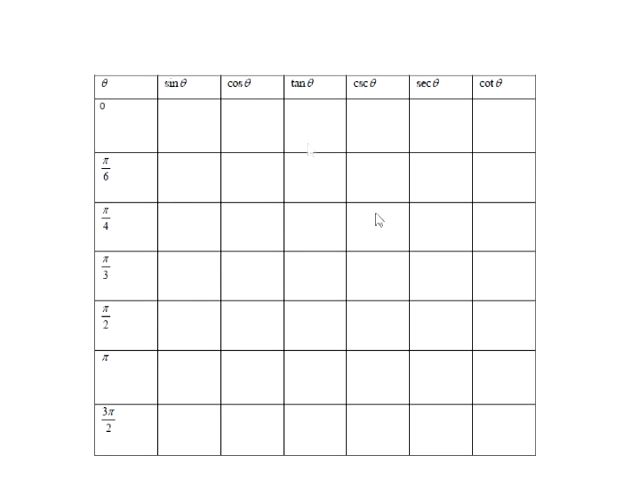
mouse_move(183, 262)
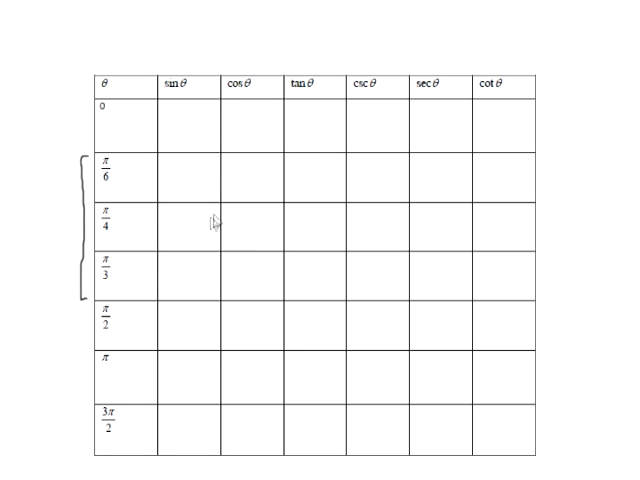
mouse_move(178, 190)
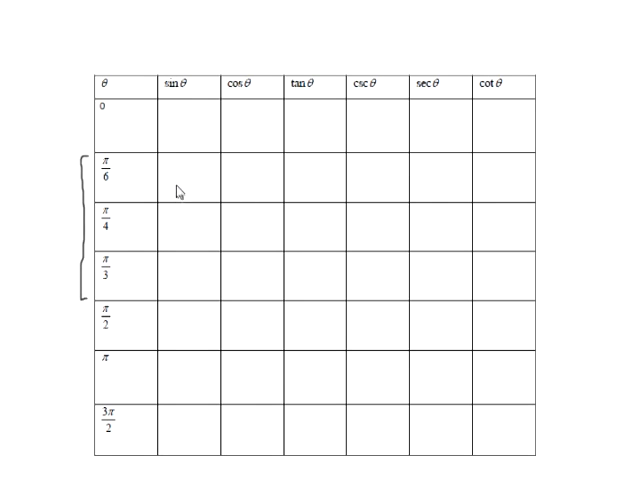